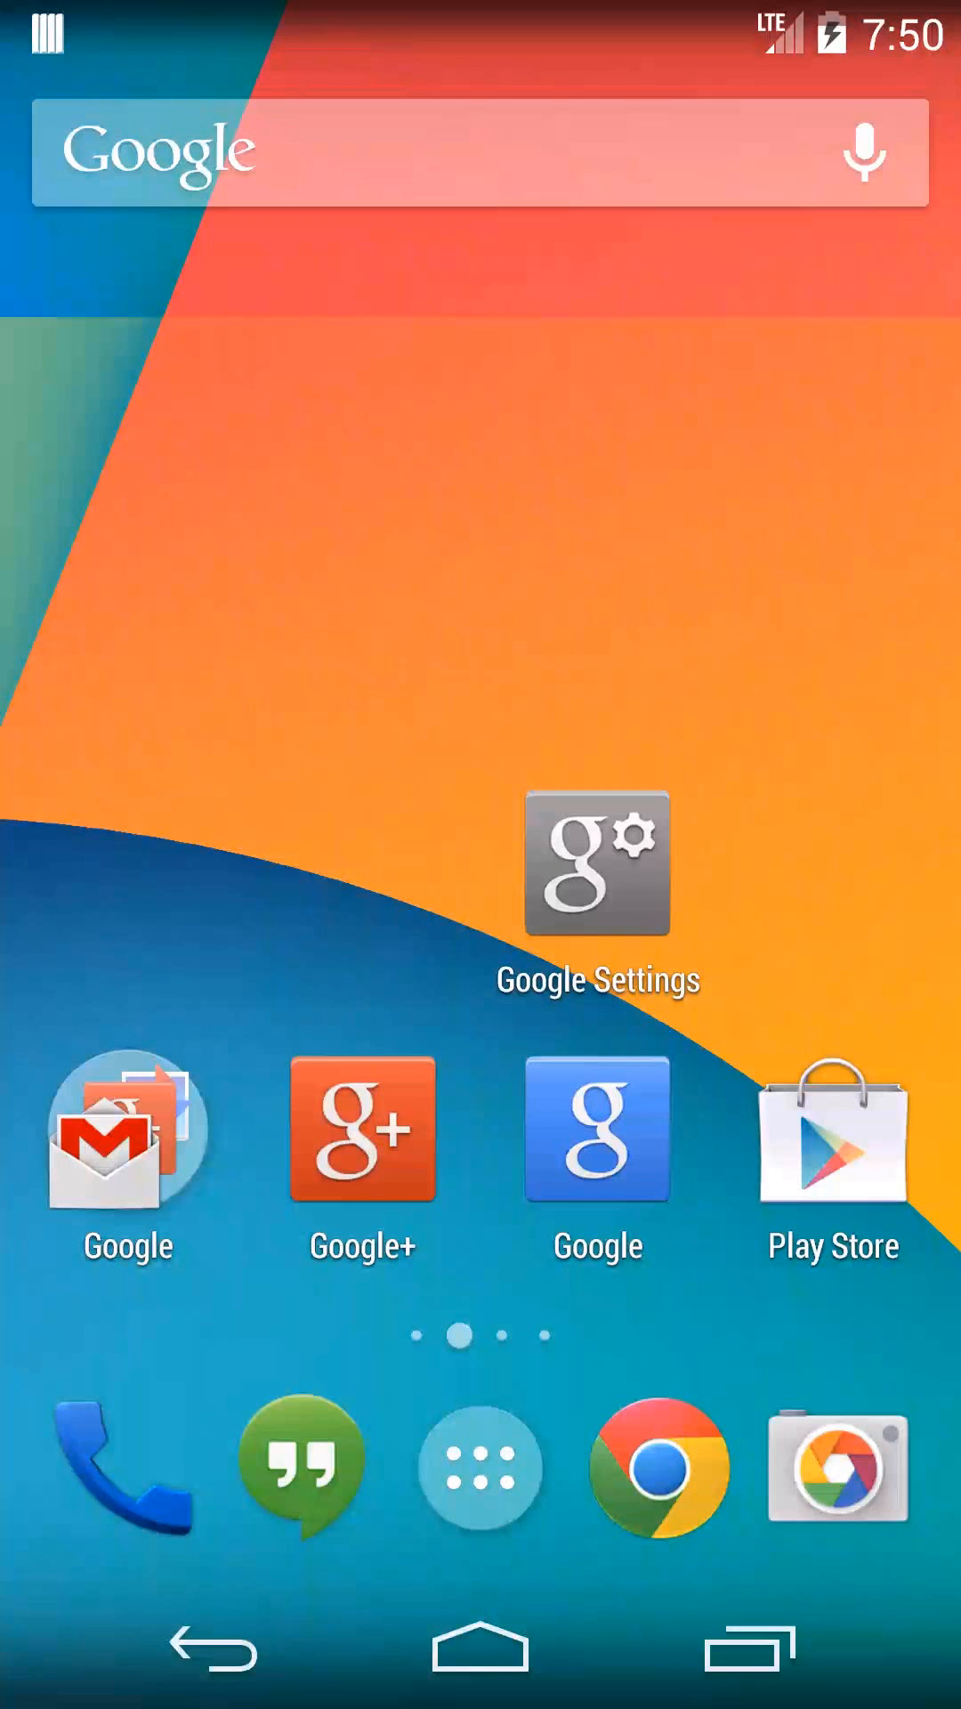
# - Group Google+, Google and Google Settings into a folder and start naming it 'Goo'
pyautogui.click(132, 1137)
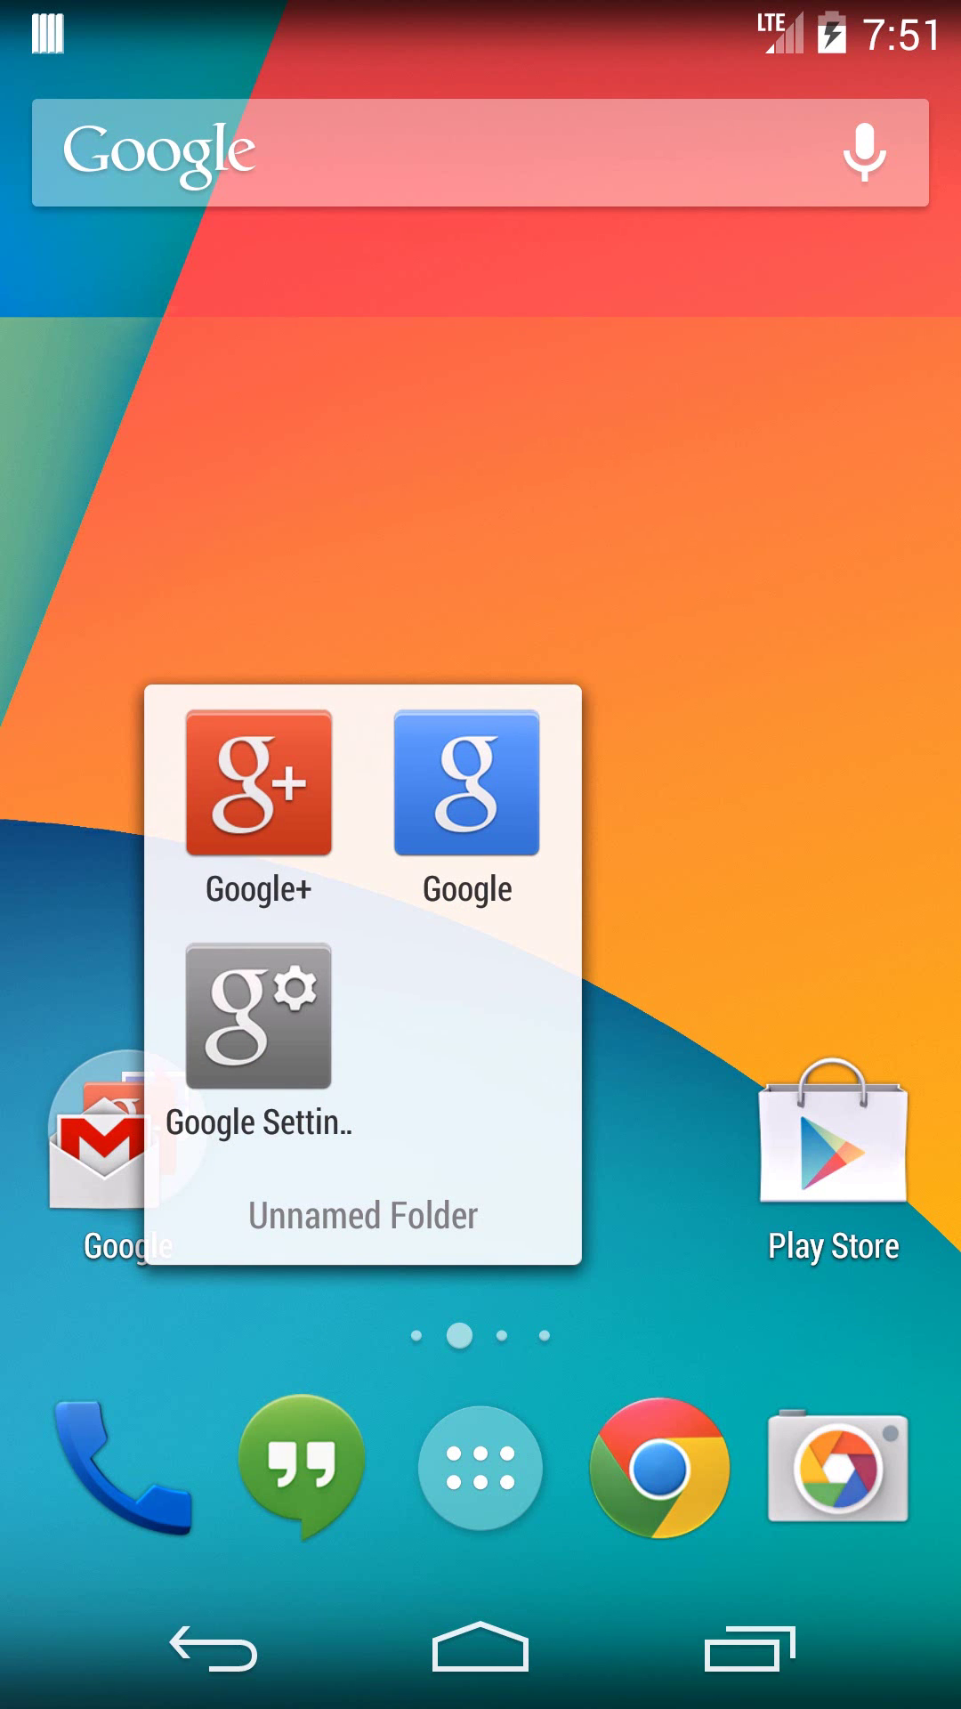
pyautogui.click(362, 1215)
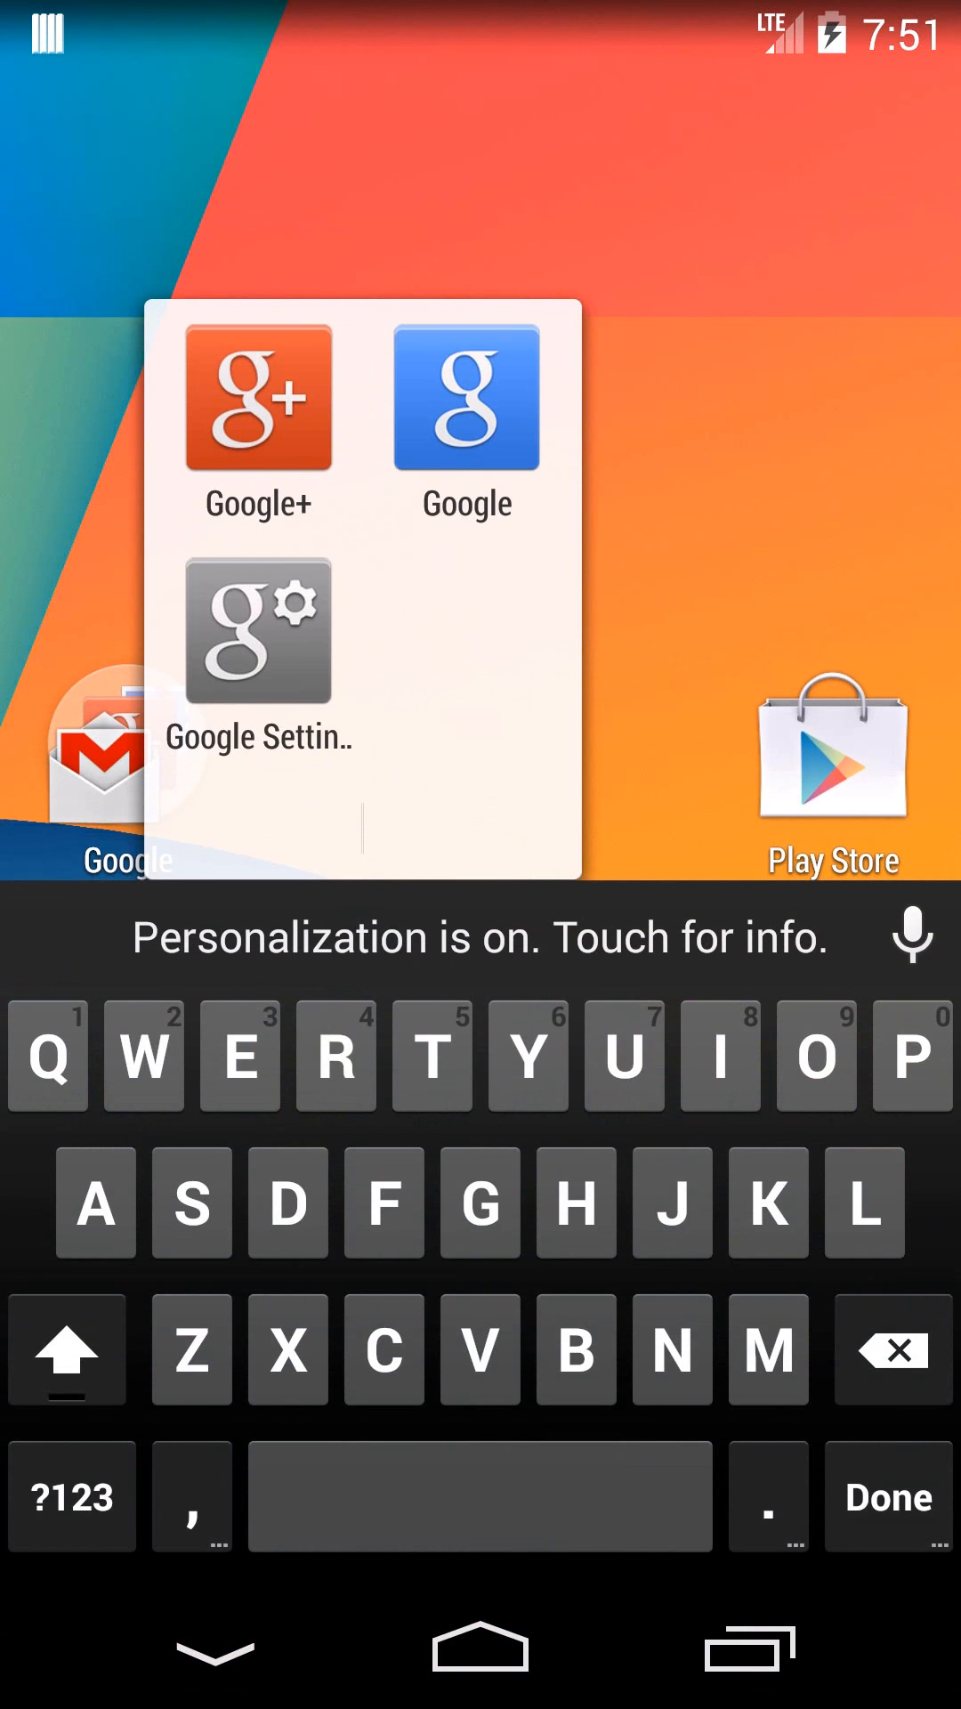
pyautogui.write('Goo')
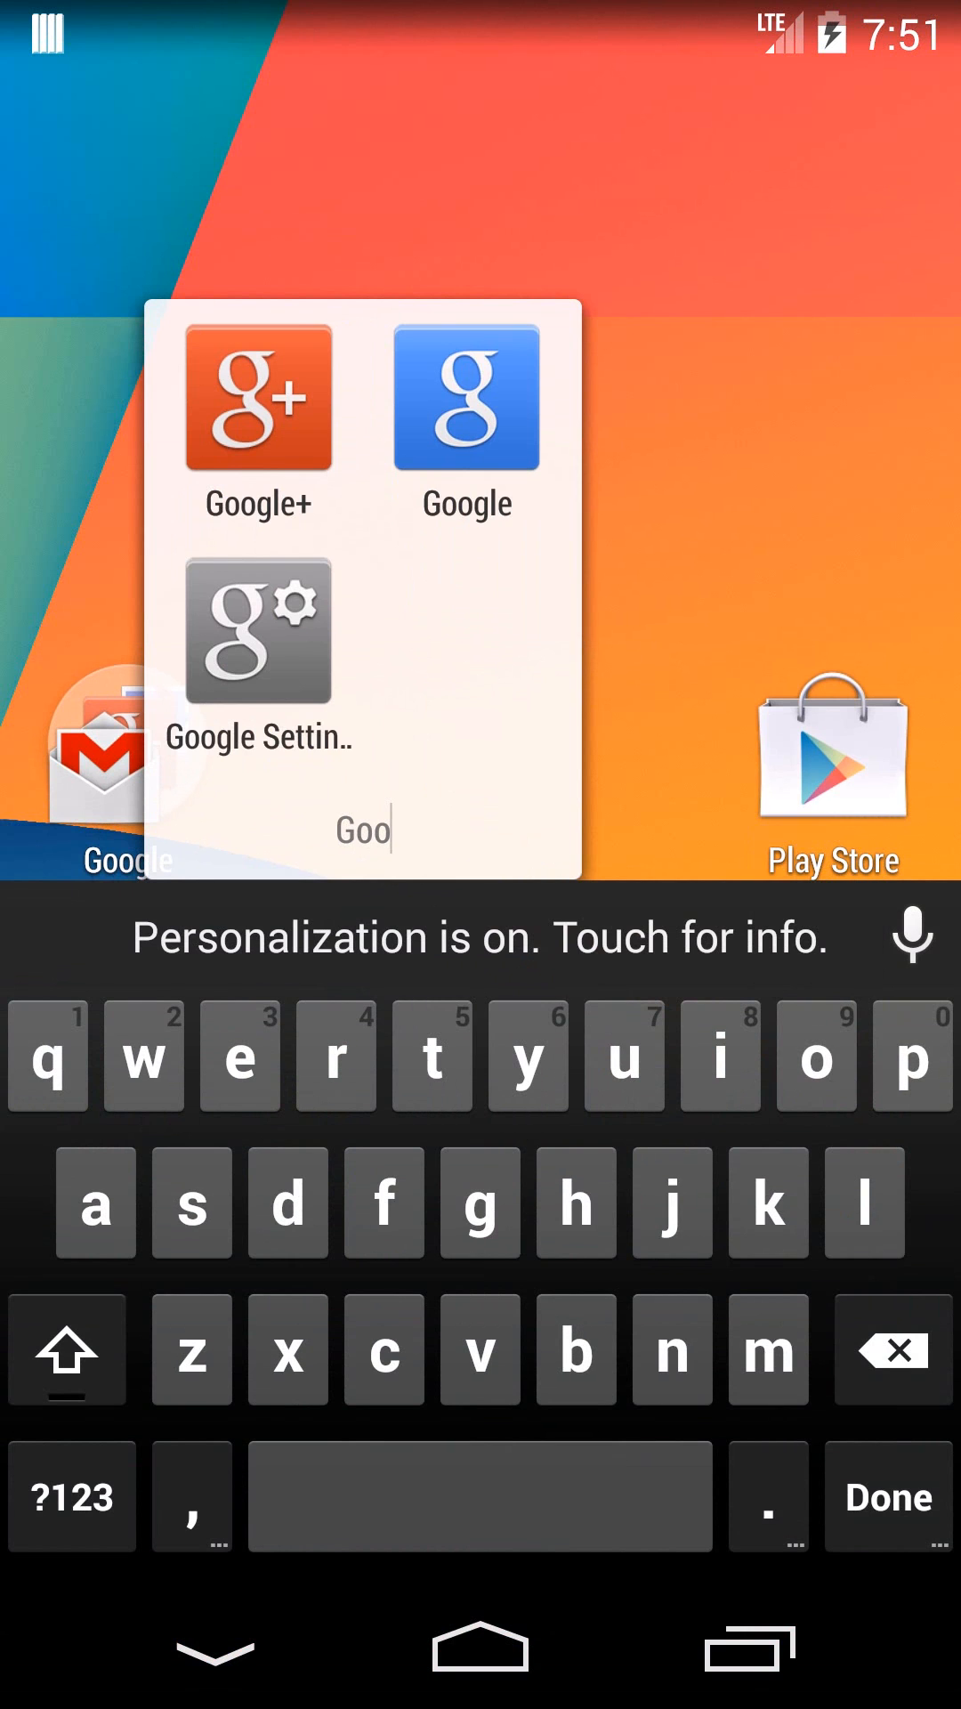